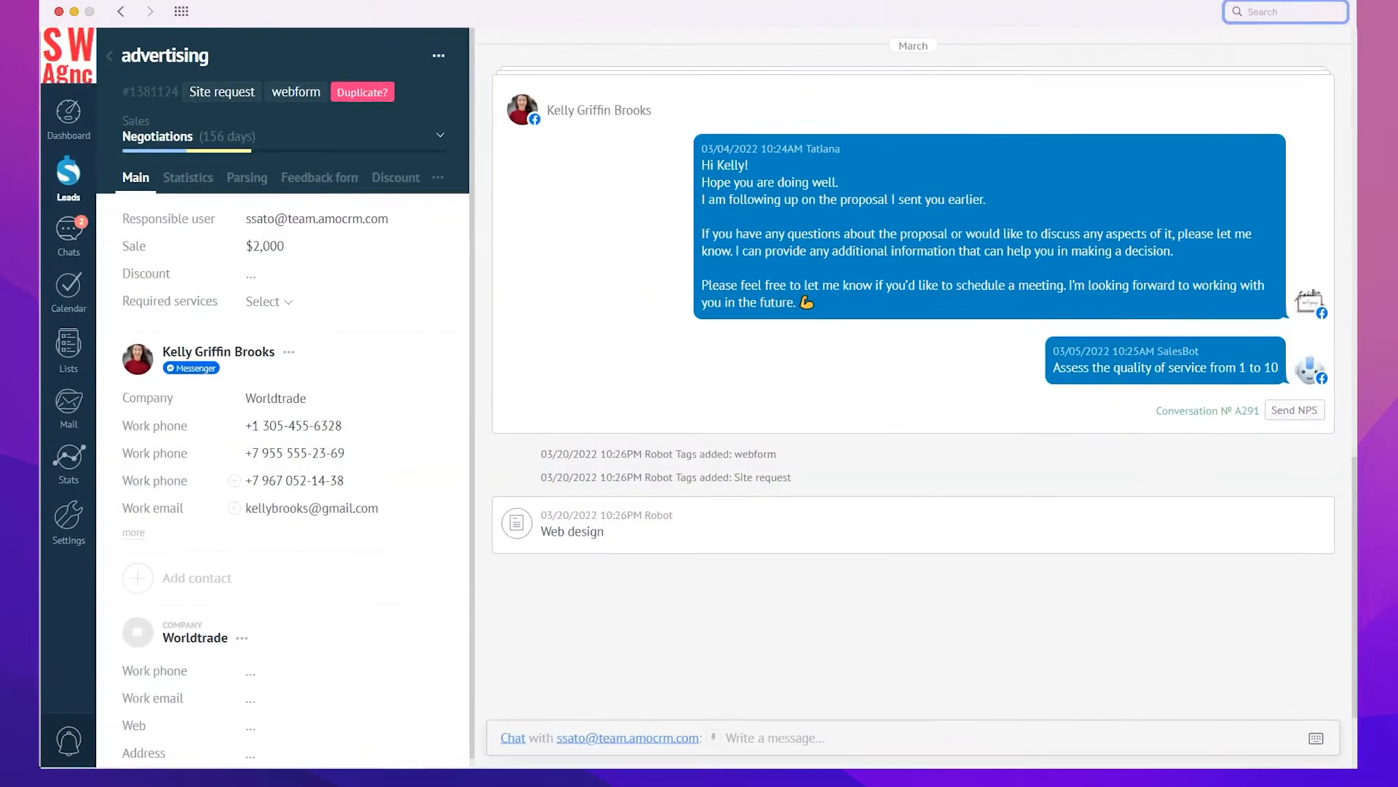
click(362, 90)
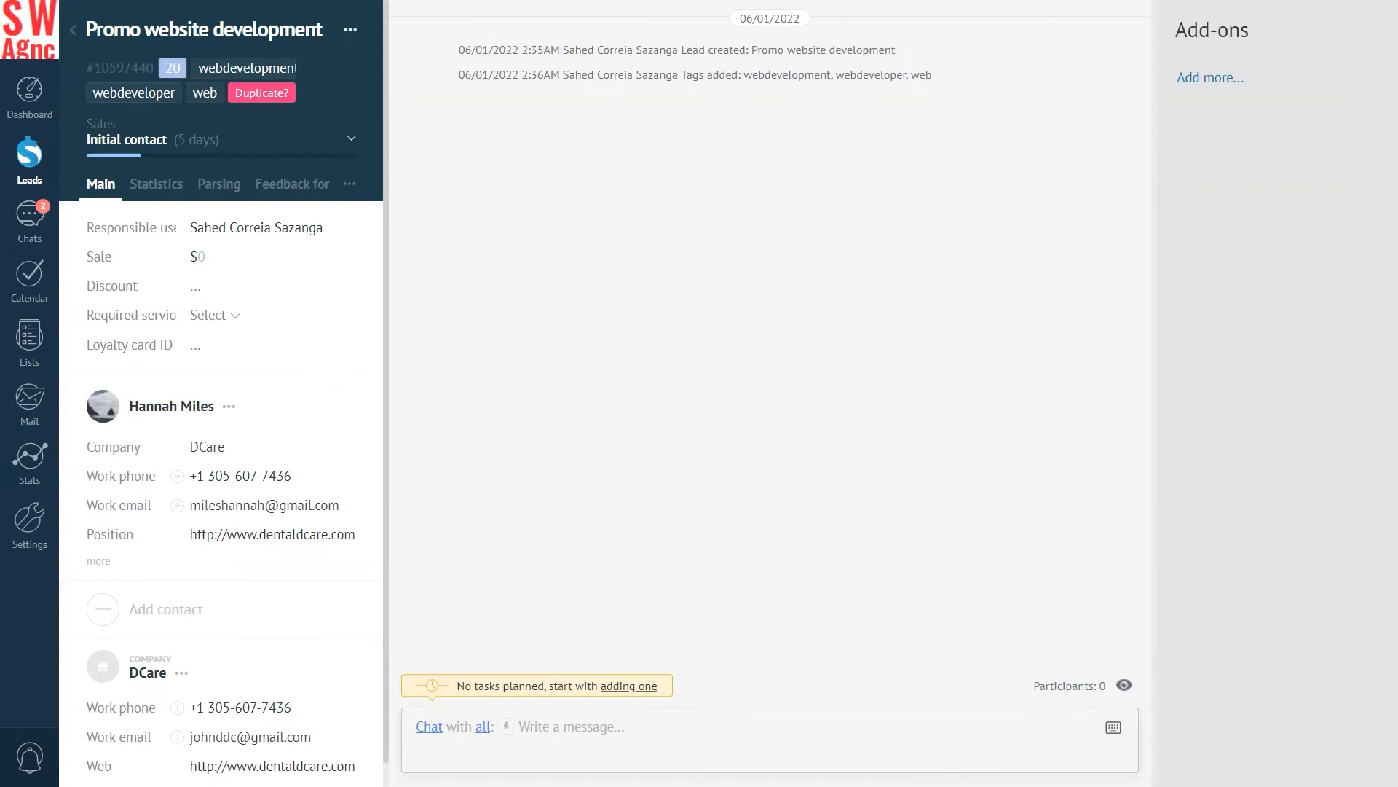
- Compare via the Duplicate? tag, merge the two Promo website development leads and continue to the CRM
click(260, 92)
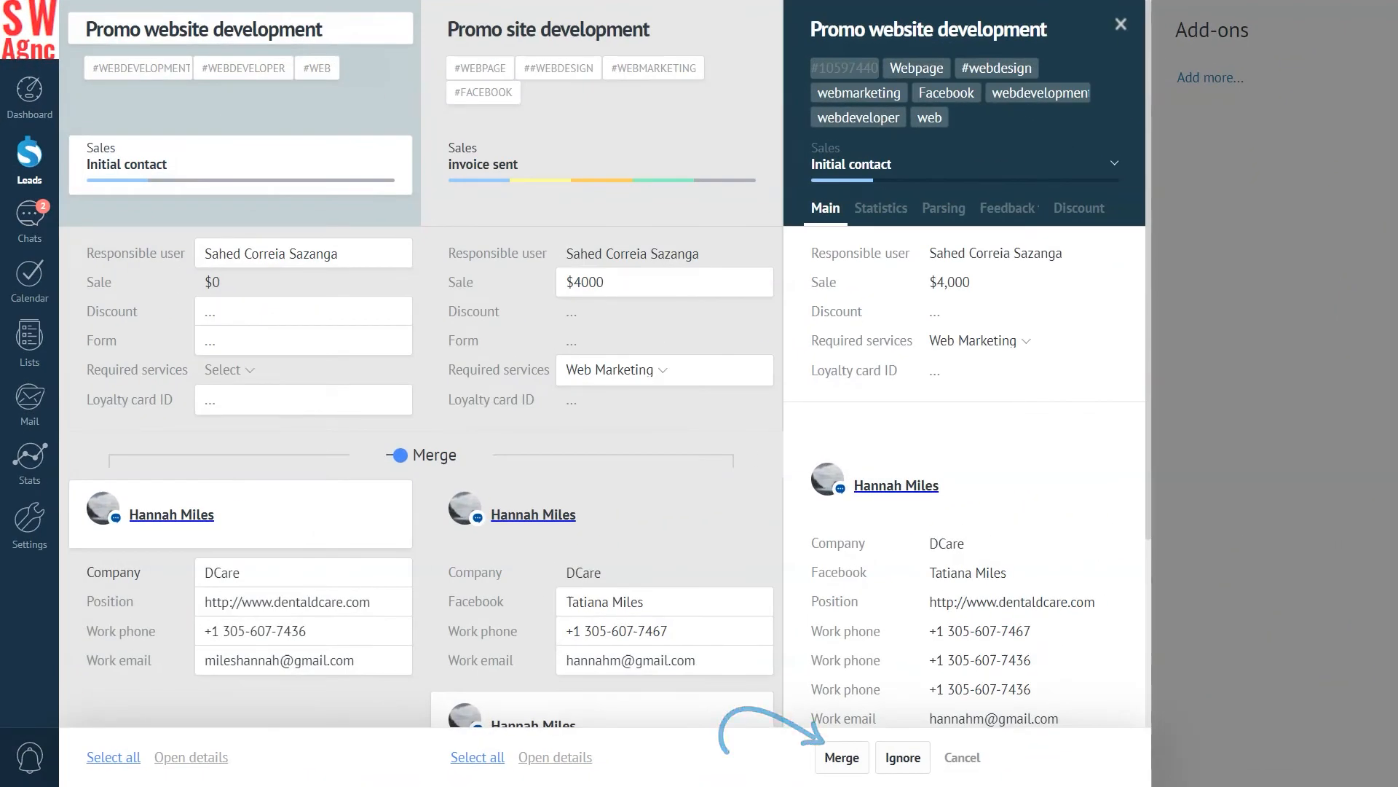
click(839, 757)
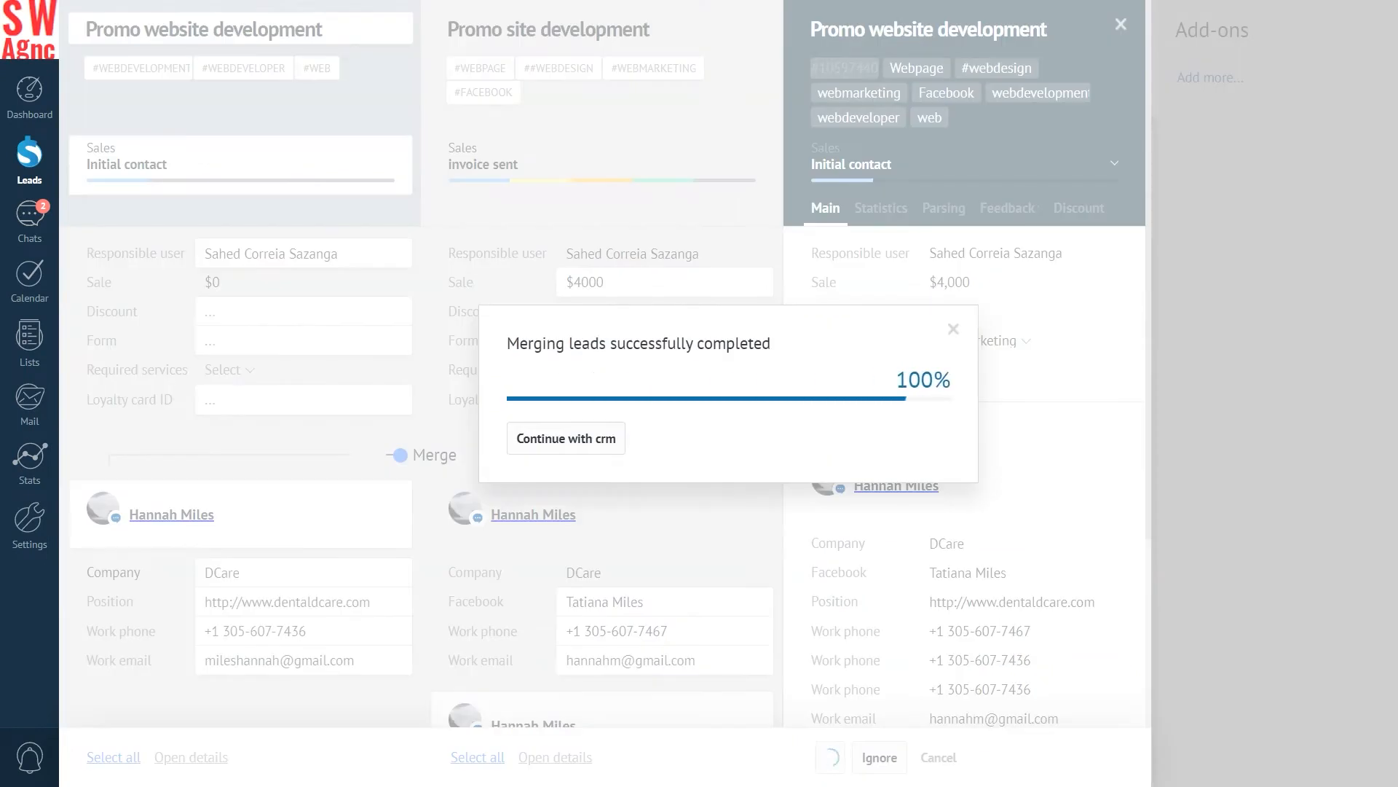
click(565, 438)
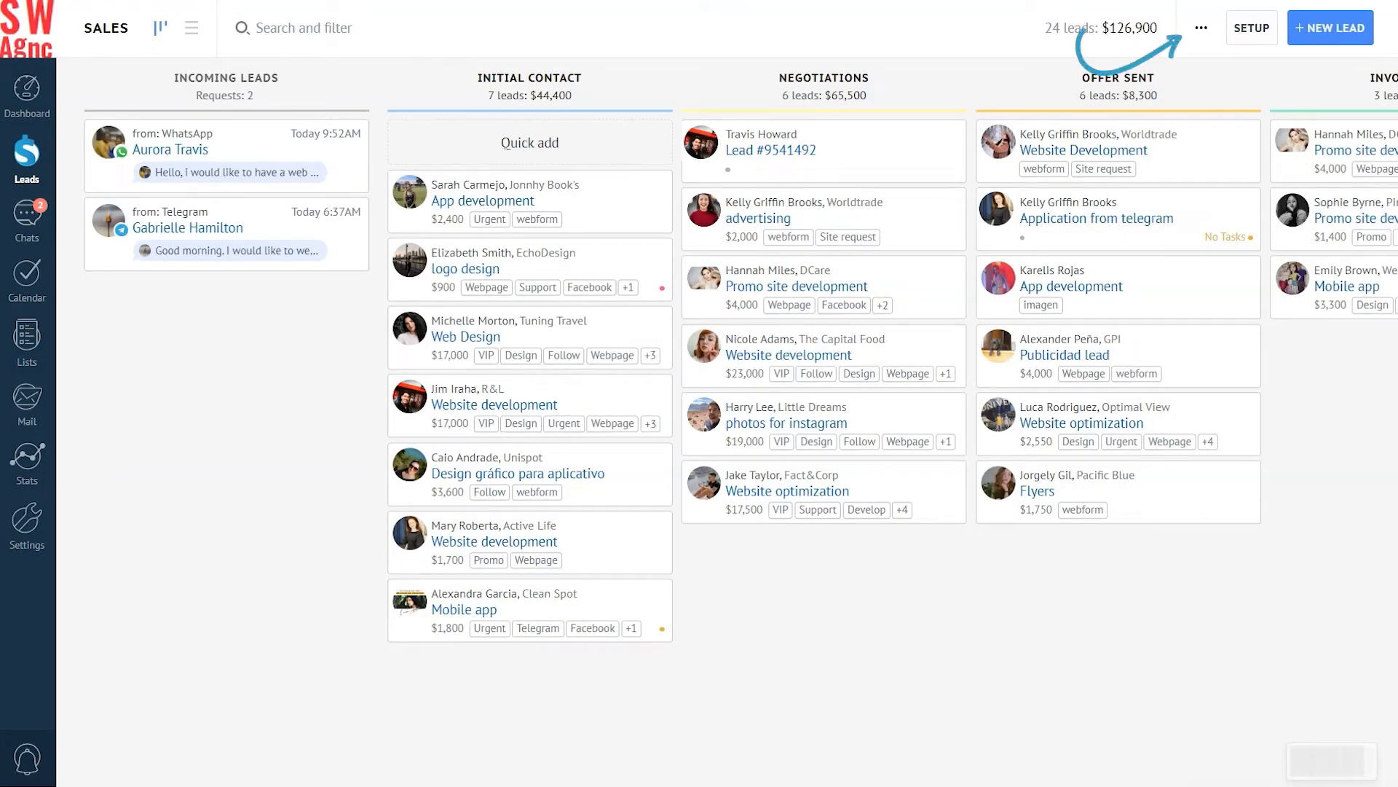
- Run Find duplicates from the pipeline's ⋯ menu to compare the Promo site development leads
click(1199, 28)
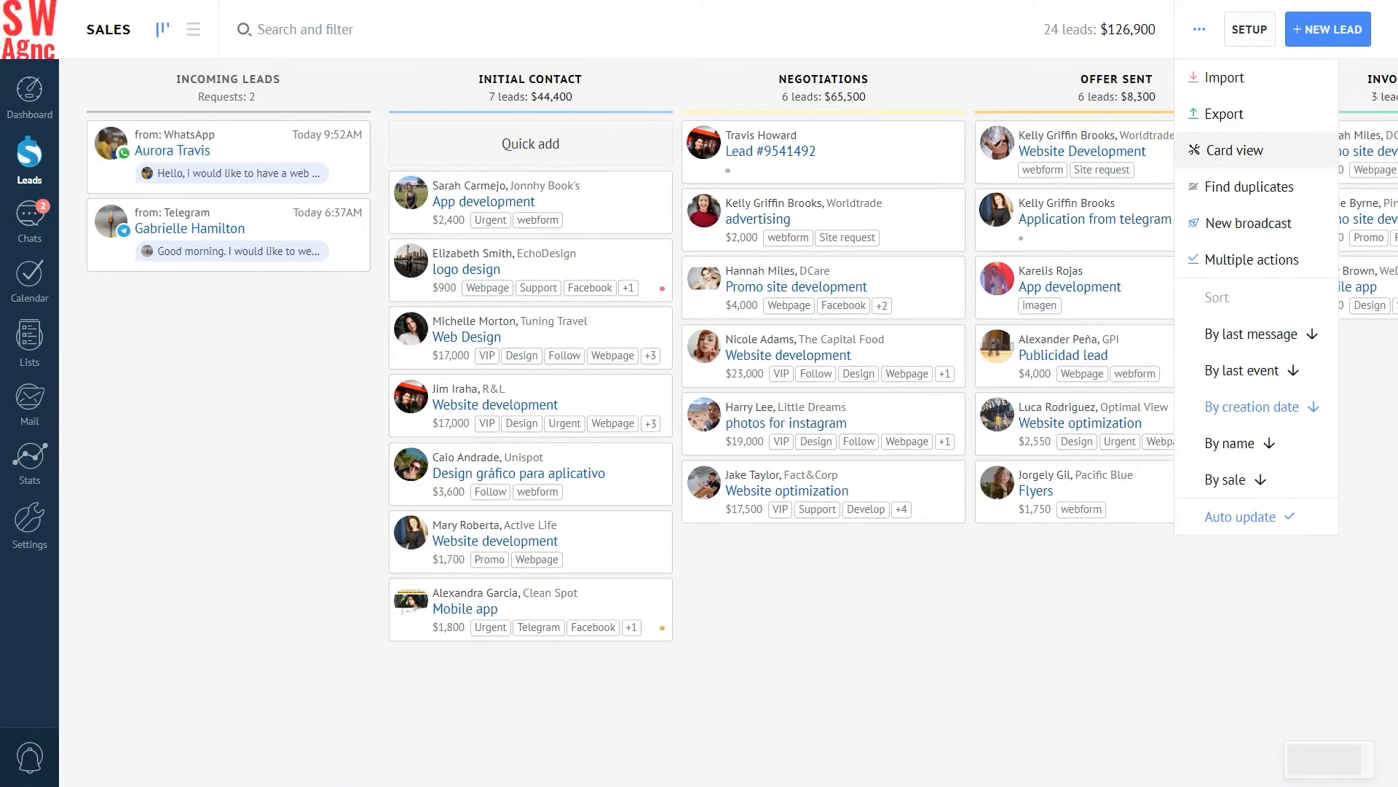
click(1246, 187)
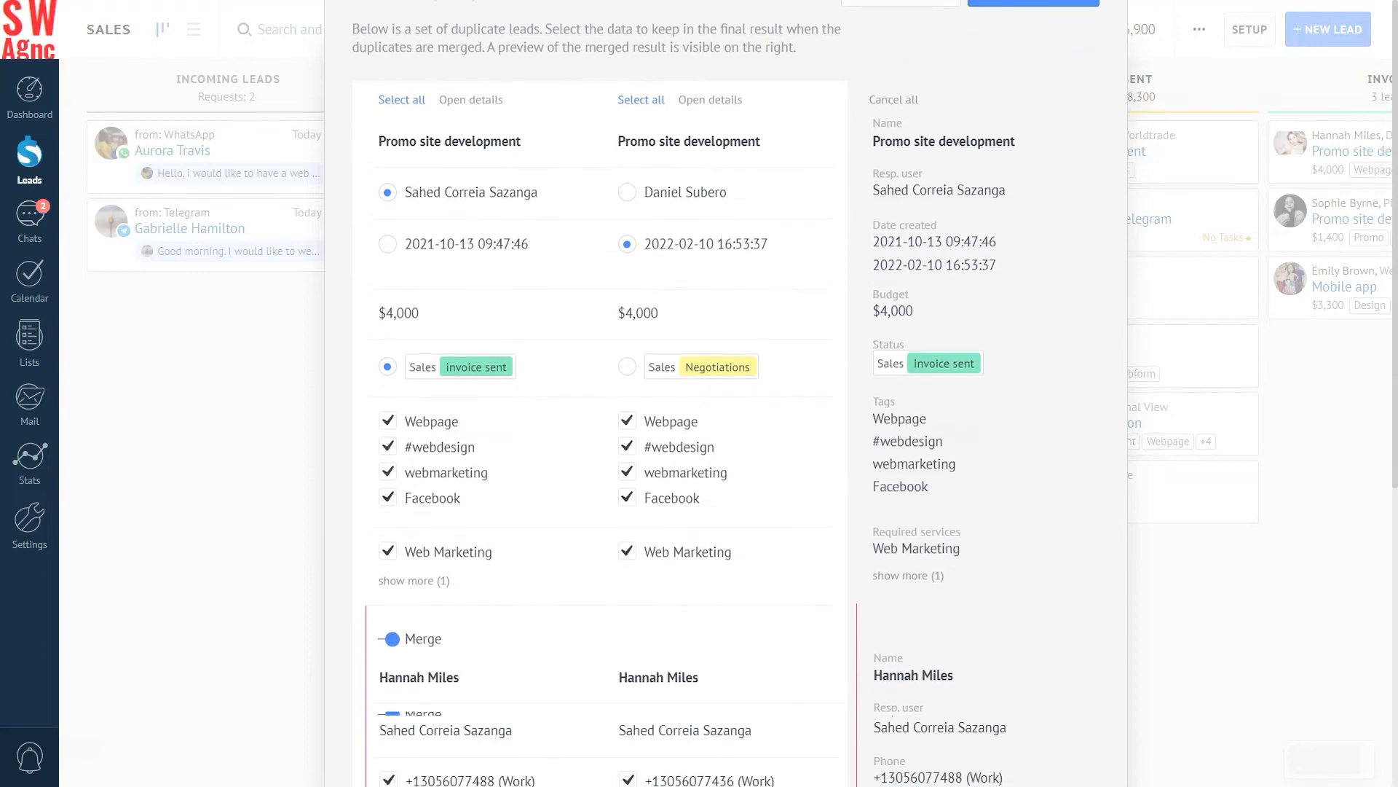
scroll(down, 3)
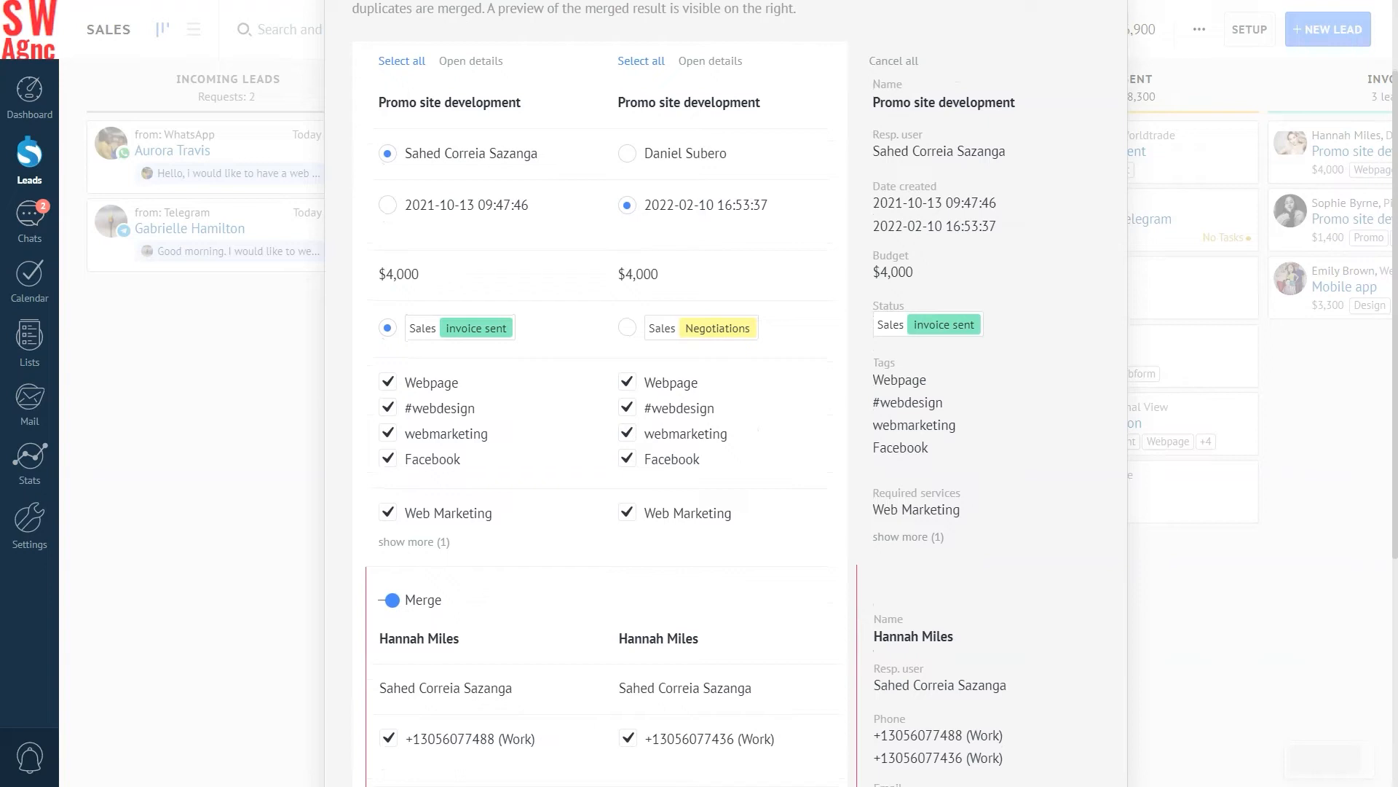
scroll(down, 3)
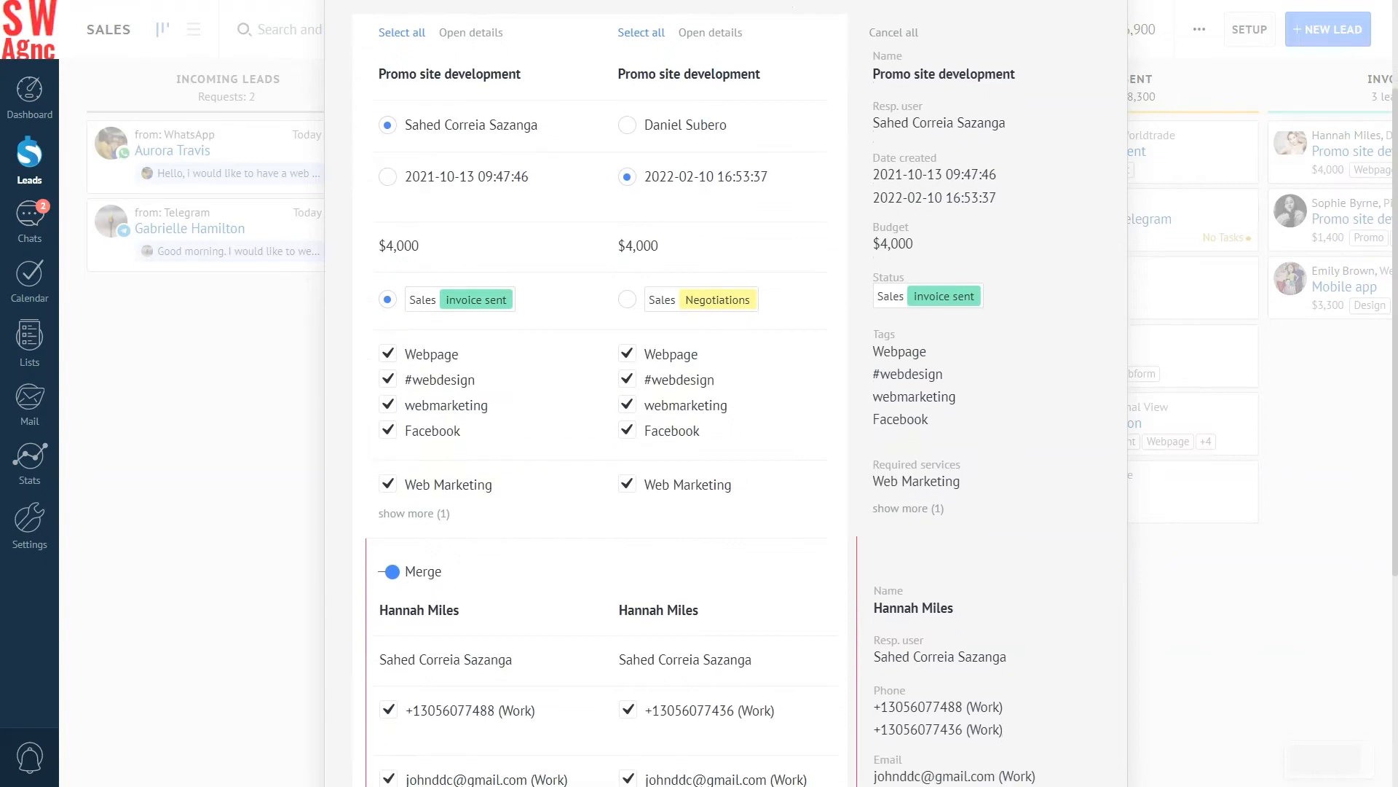
scroll(down, 3)
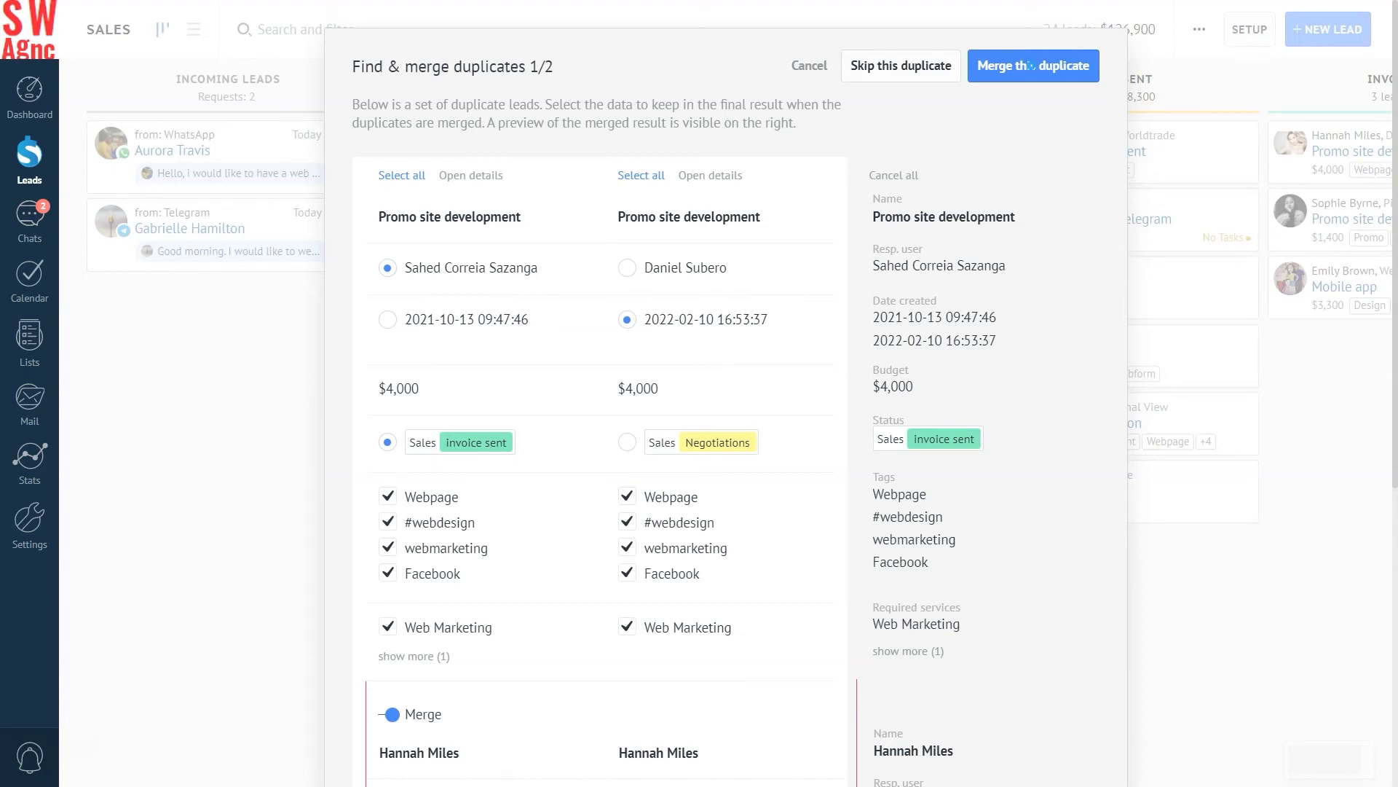
click(1033, 65)
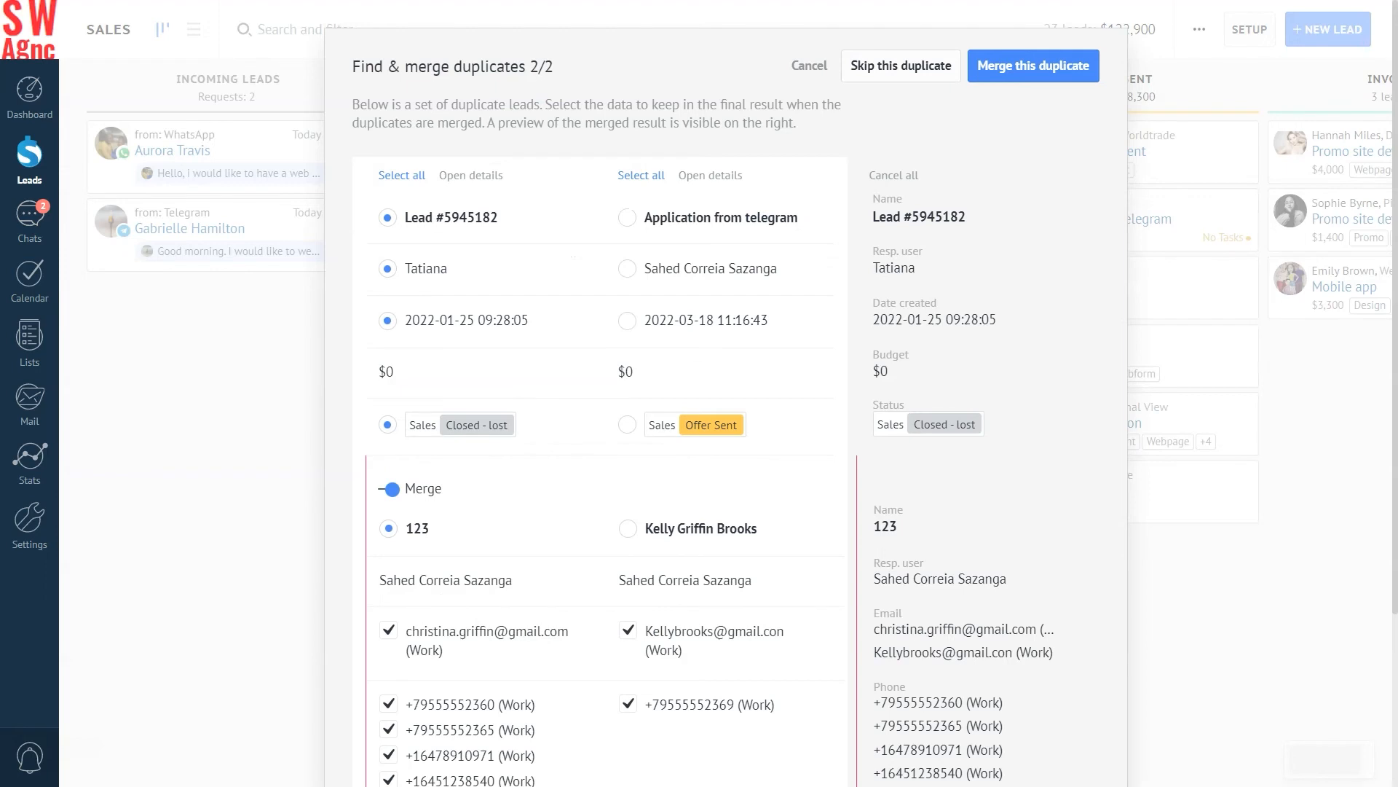
click(1033, 65)
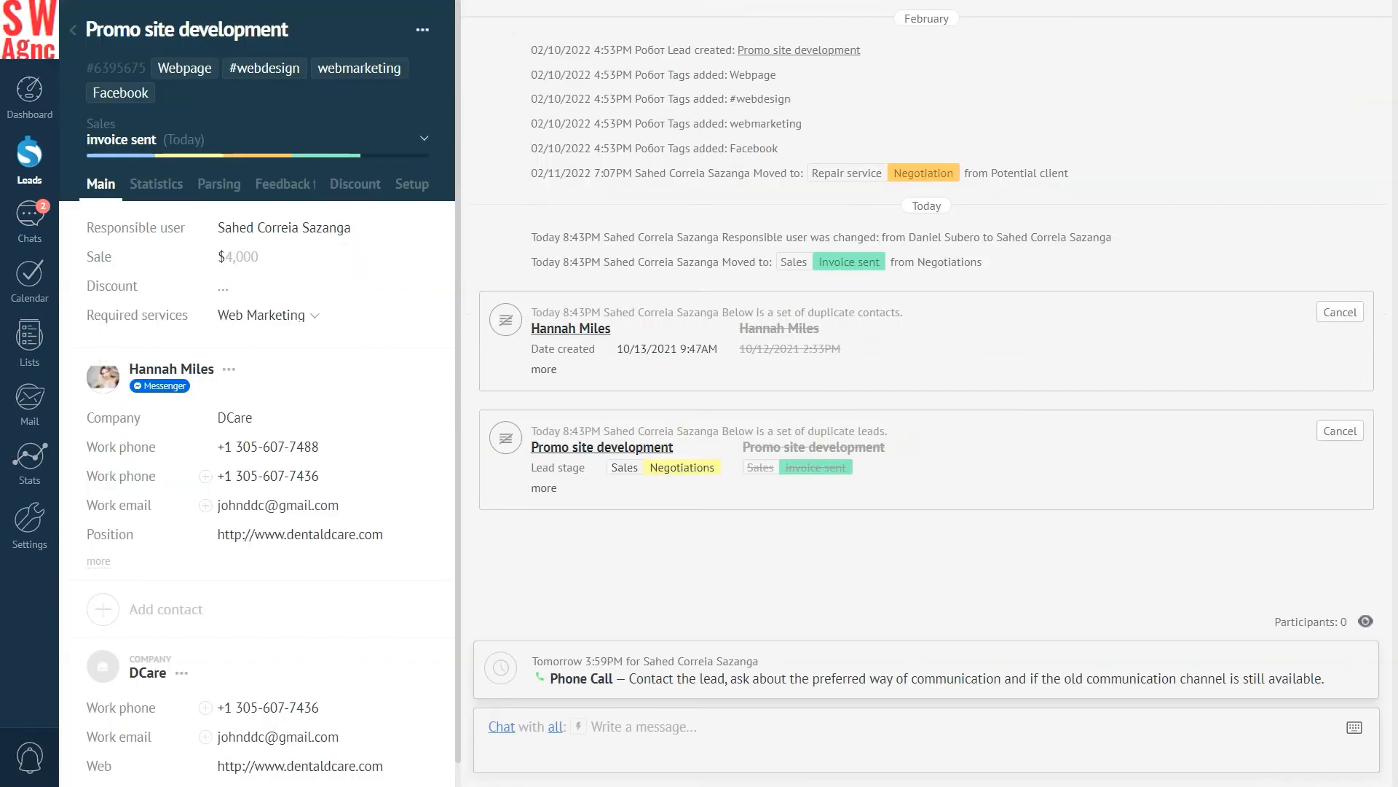